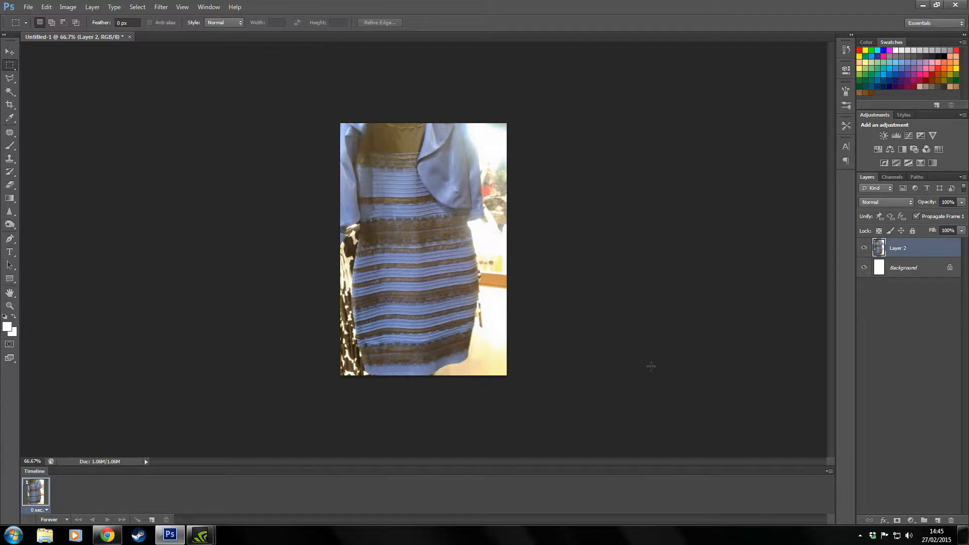
mouse_move(653, 358)
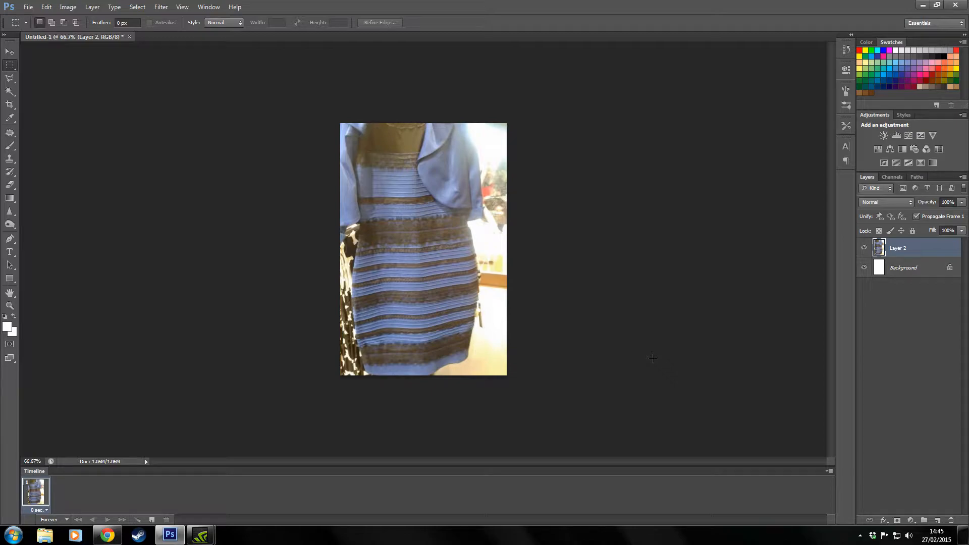
mouse_move(650, 348)
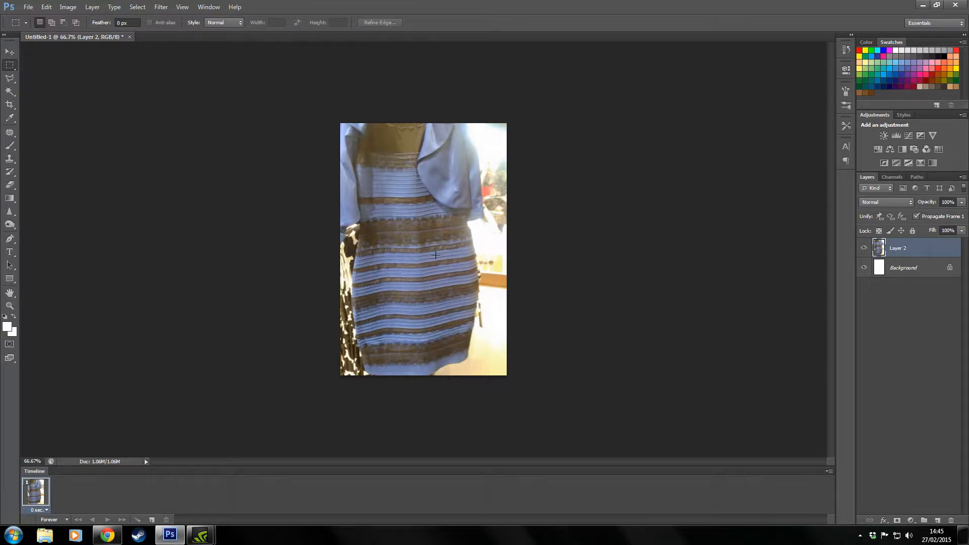
mouse_move(421, 218)
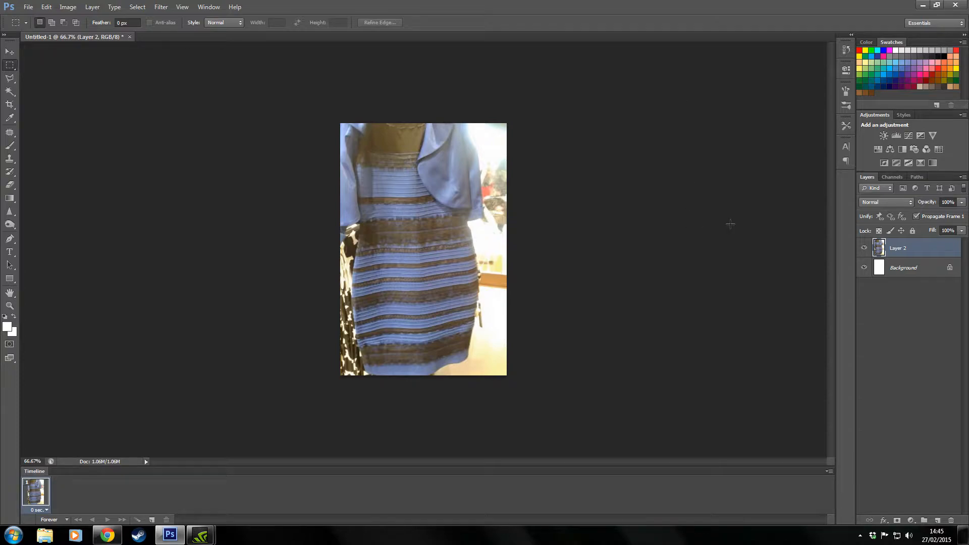
Duplicate Layer 2 into Layer 2 copy, leaving only it above Background.
right_click(898, 248)
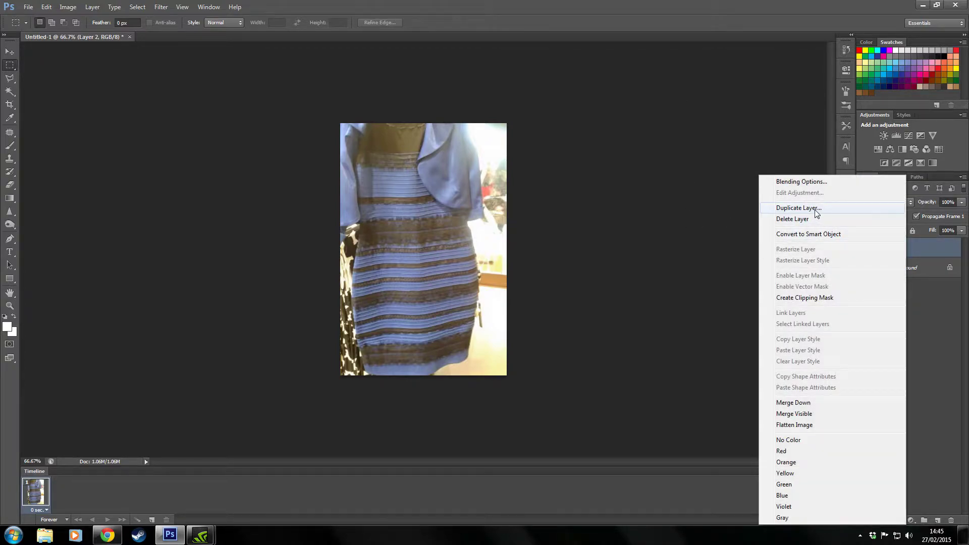
click(798, 207)
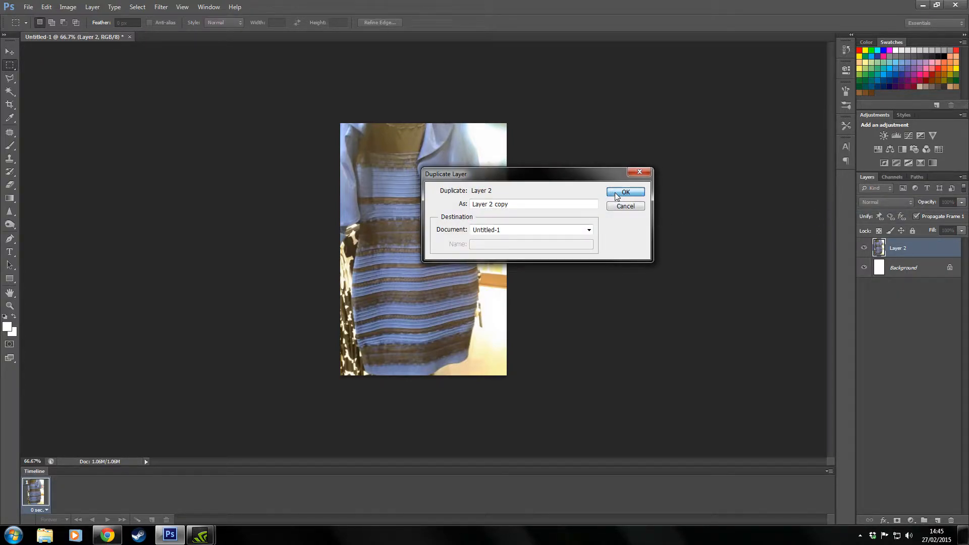
click(624, 191)
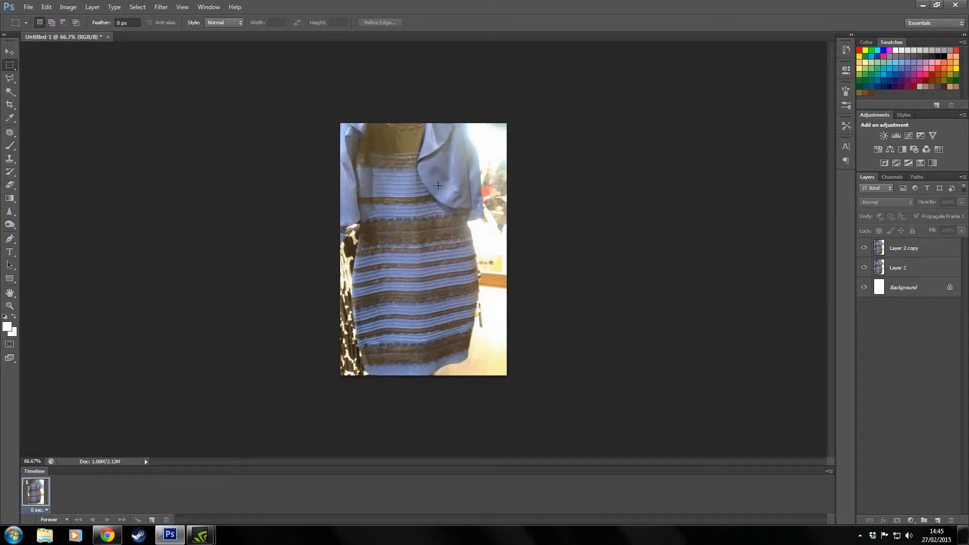
mouse_move(471, 377)
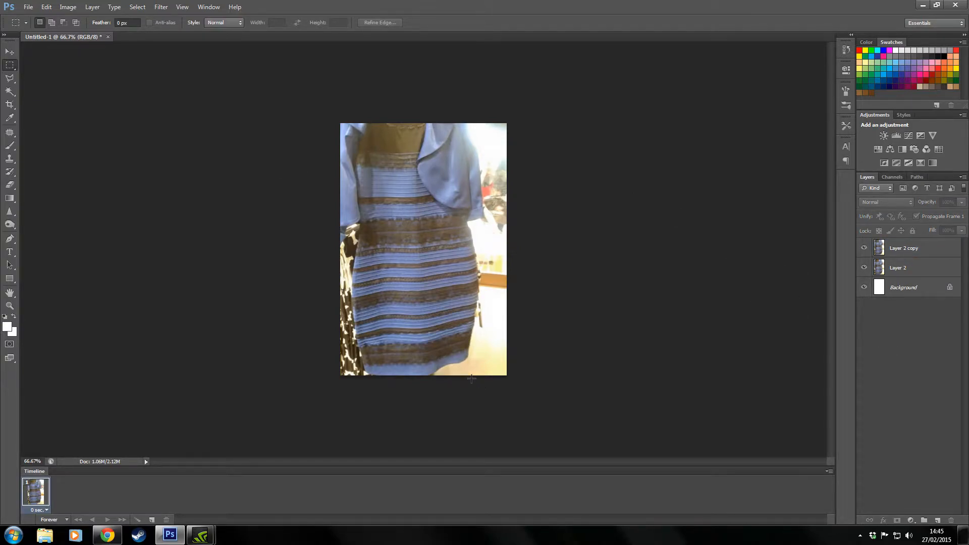
click(898, 268)
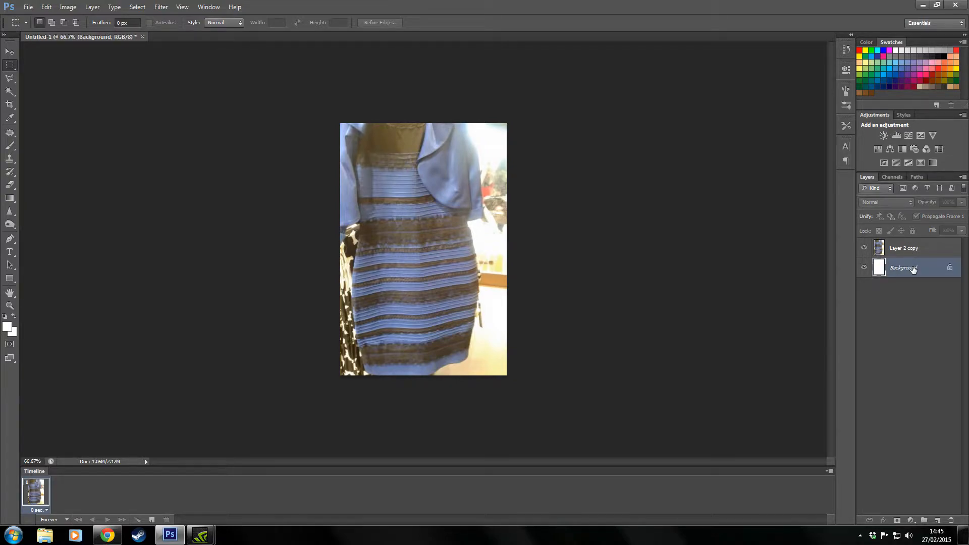
Sample the dress's pale blue fabric as the foreground colour with the Eyedropper.
click(903, 247)
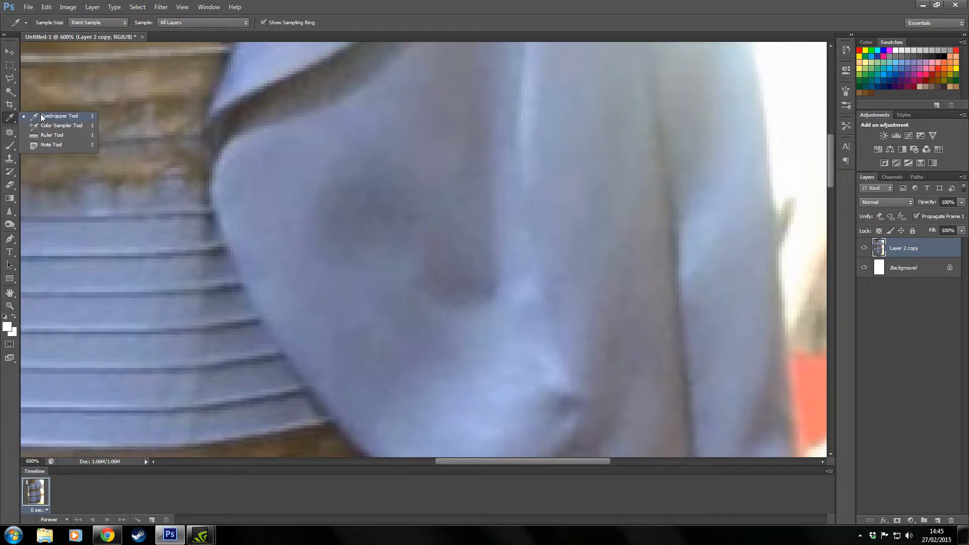
click(58, 116)
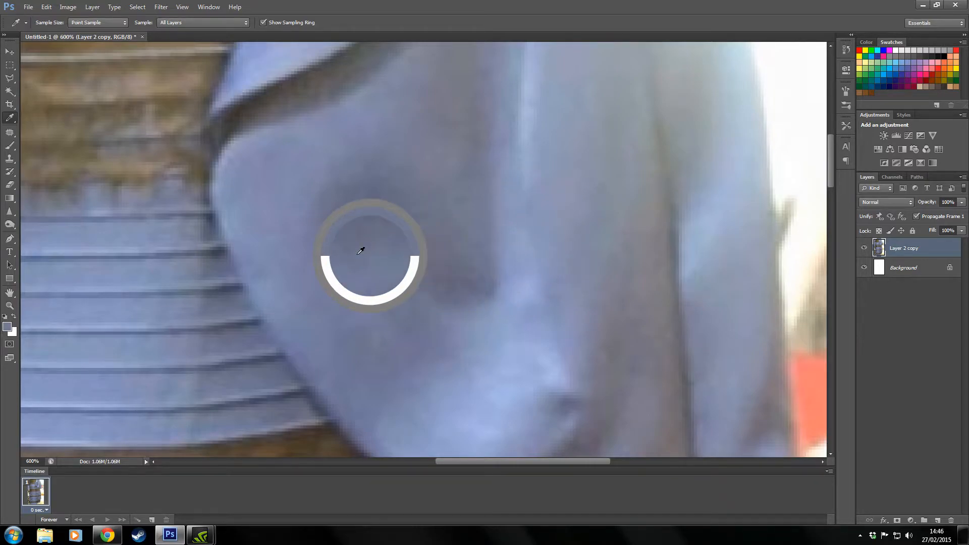
mouse_move(335, 278)
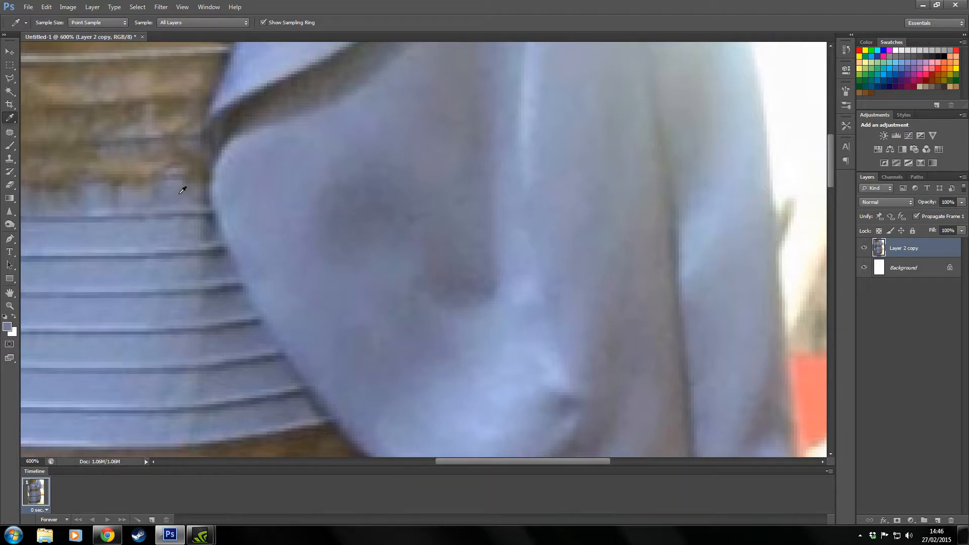
mouse_move(345, 236)
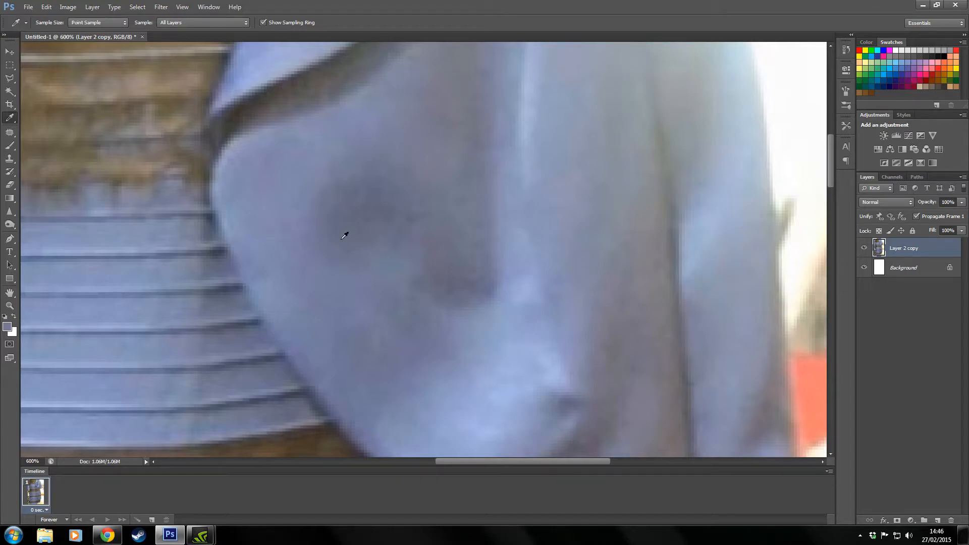
click(68, 6)
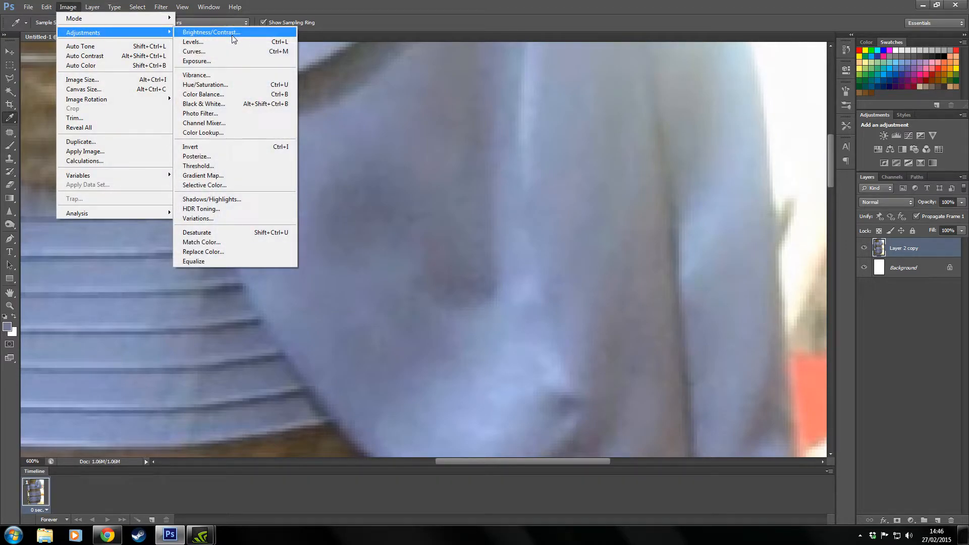
Open Brightness/Contrast and cancel it, leaving both values at zero.
click(211, 32)
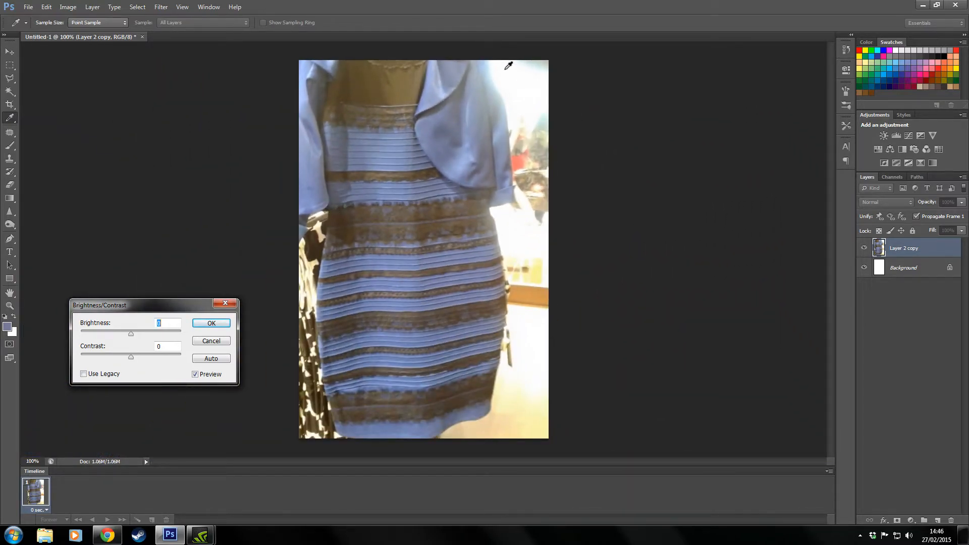
mouse_move(537, 128)
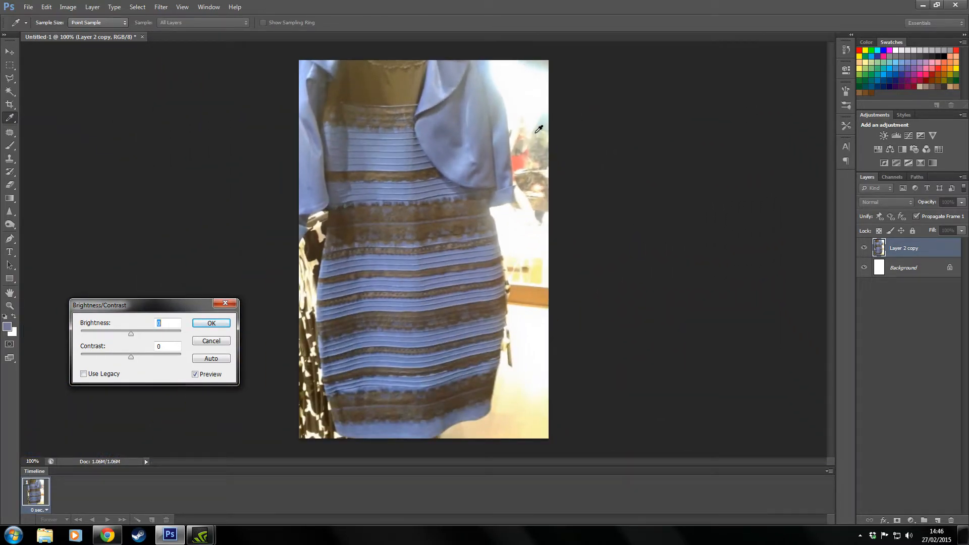
mouse_move(568, 492)
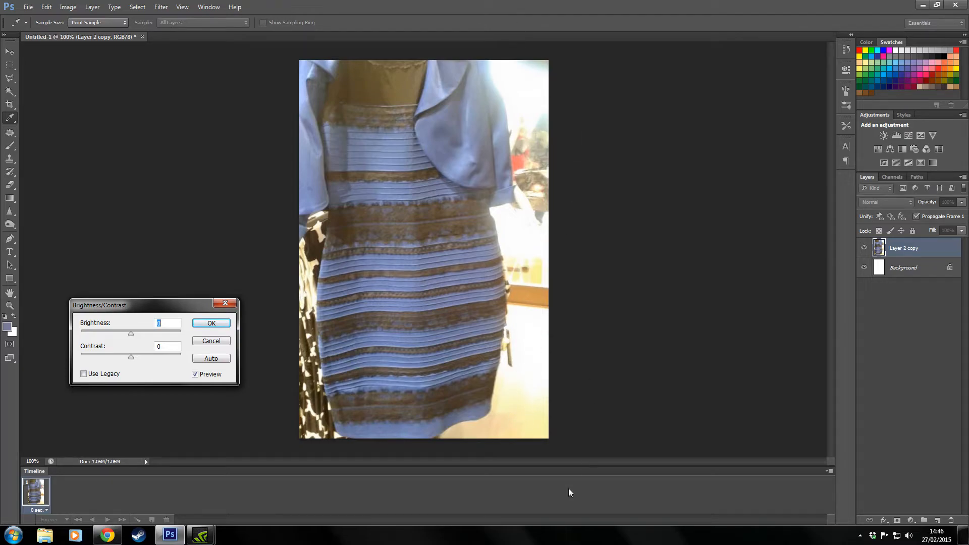
mouse_move(510, 100)
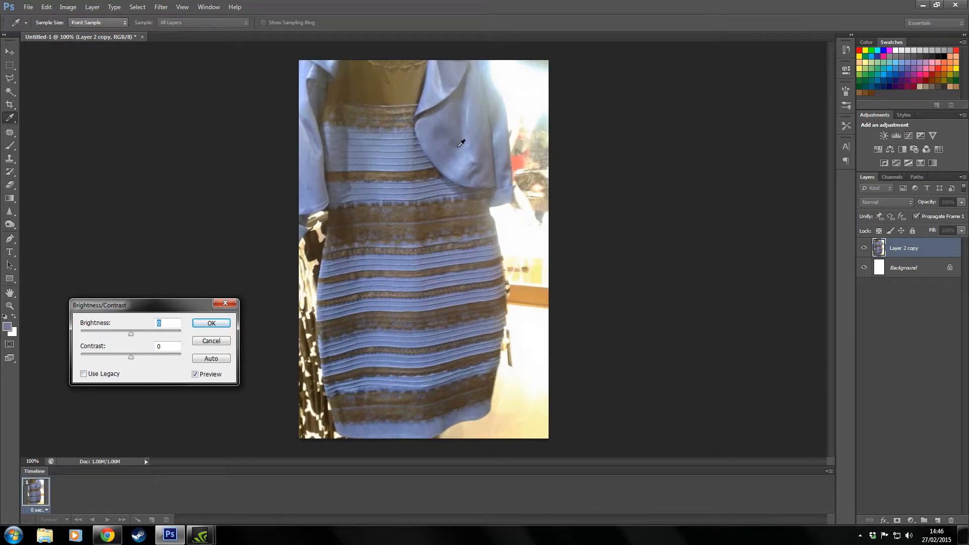
mouse_move(517, 80)
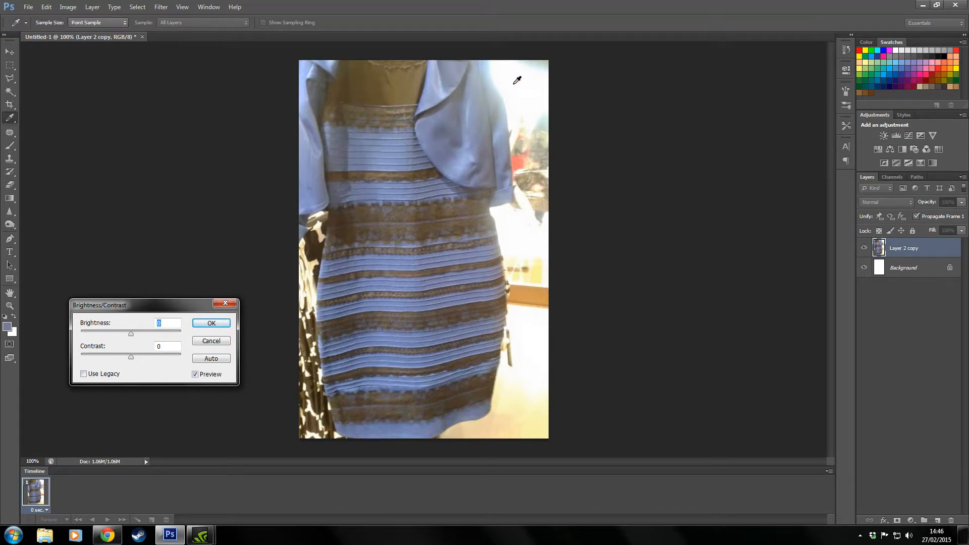
mouse_move(514, 75)
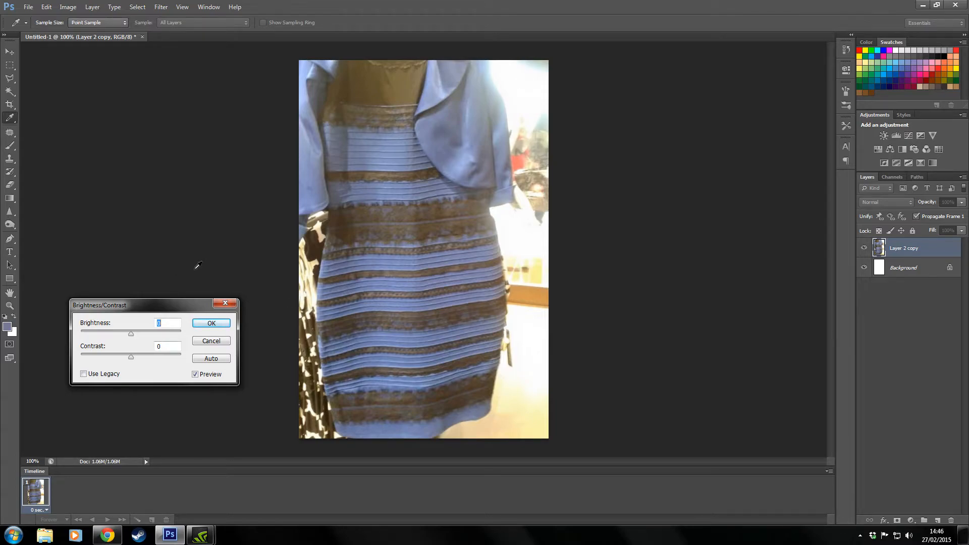
mouse_move(525, 171)
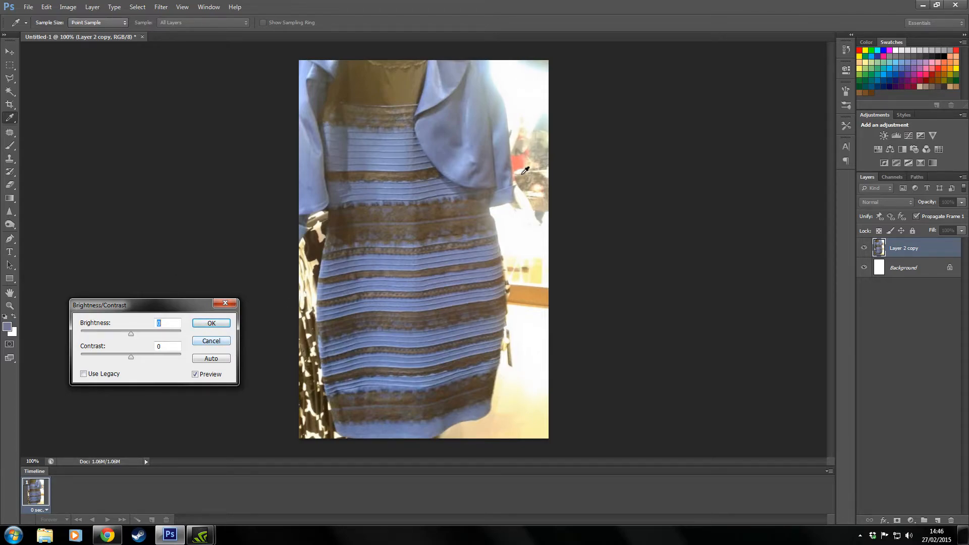
mouse_move(506, 194)
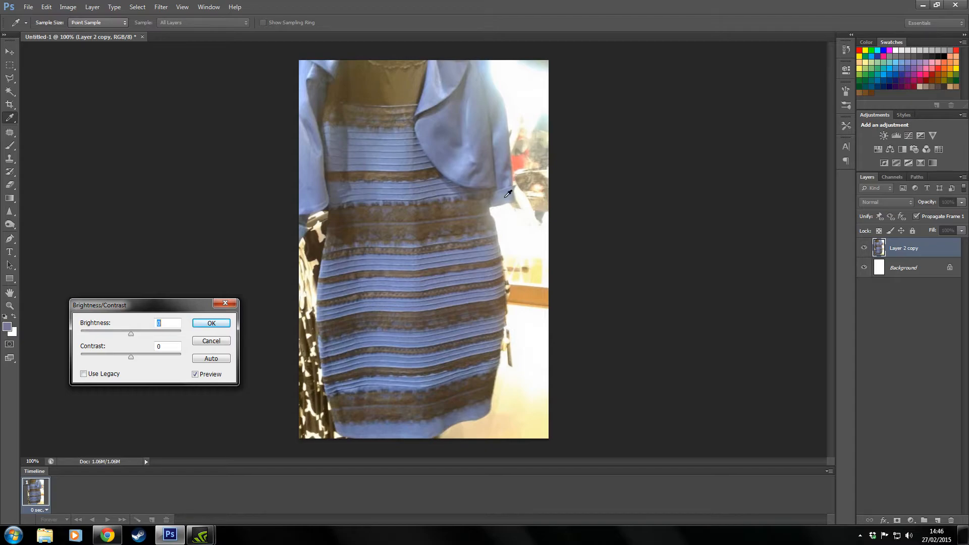
mouse_move(611, 296)
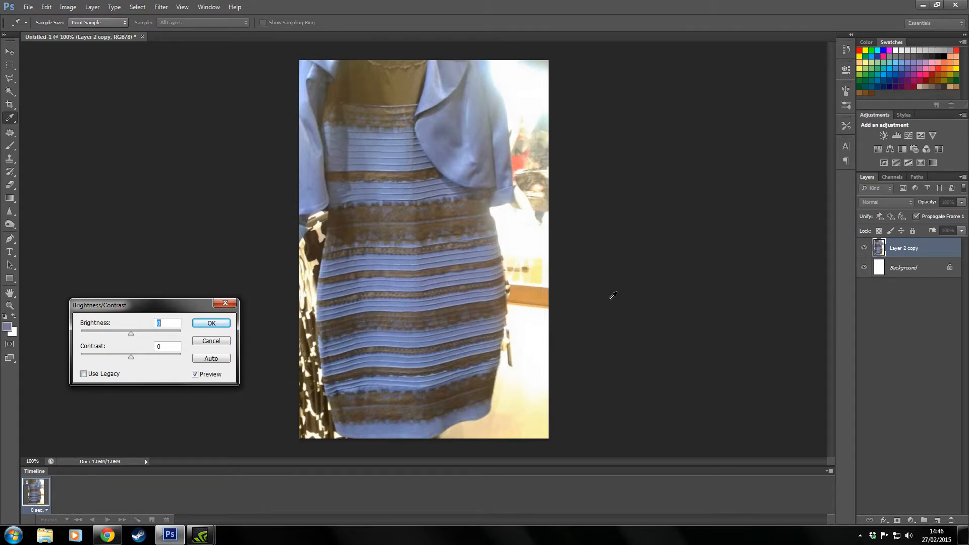
mouse_move(121, 357)
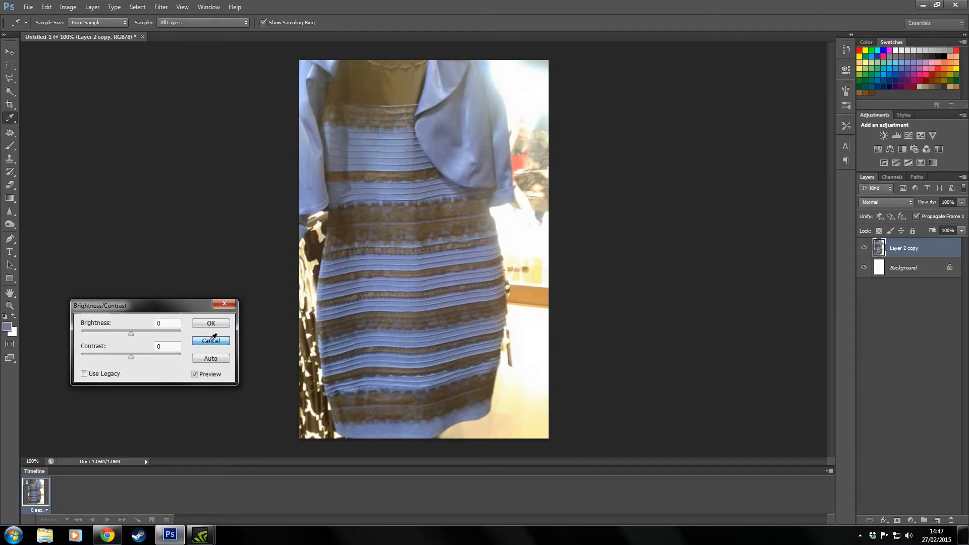
click(68, 7)
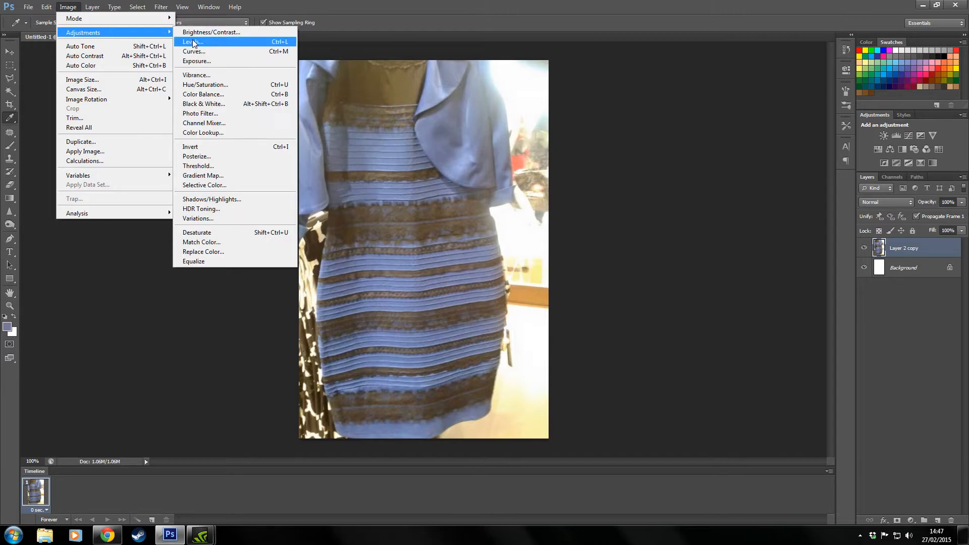
mouse_move(229, 85)
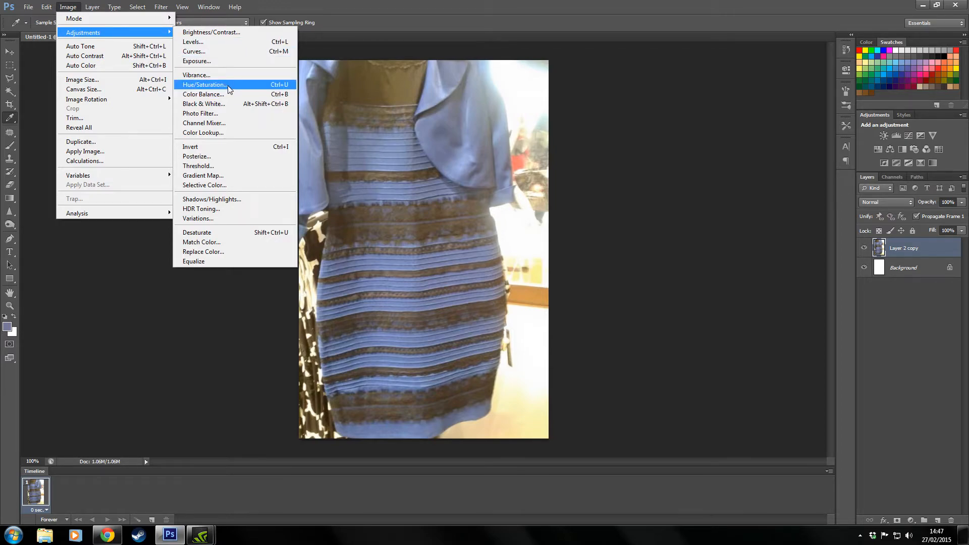
Apply Hue/Saturation on the Blues range with Hue -100, turning blue stripes green.
click(203, 84)
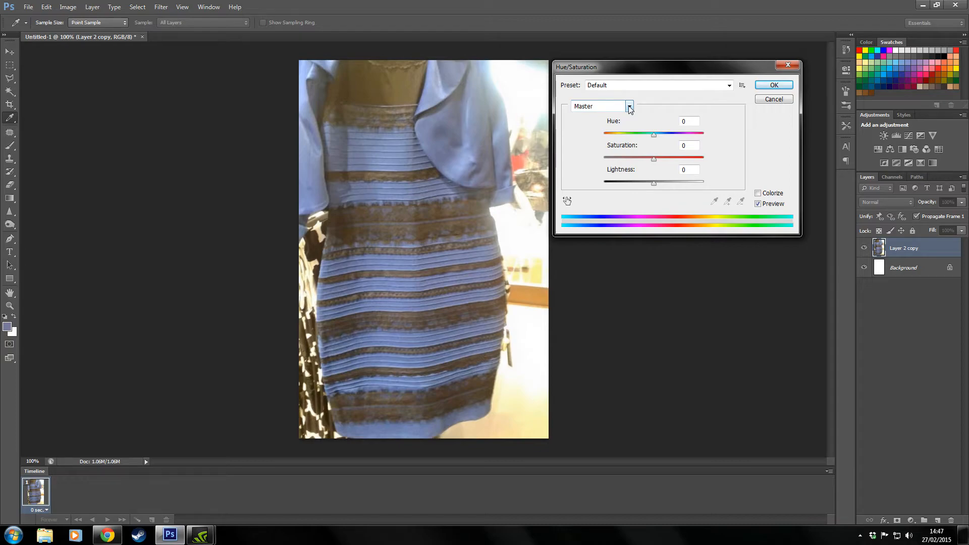
mouse_move(554, 102)
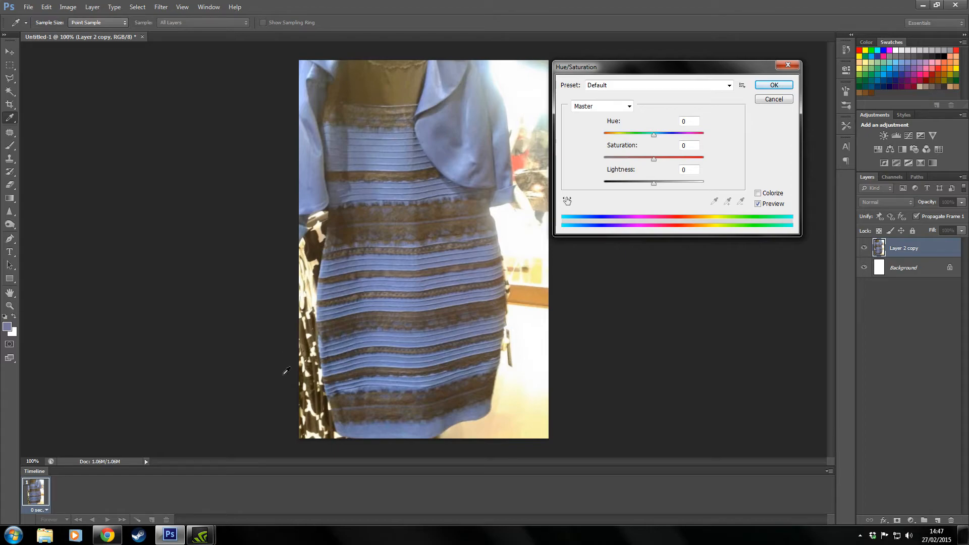
mouse_move(597, 200)
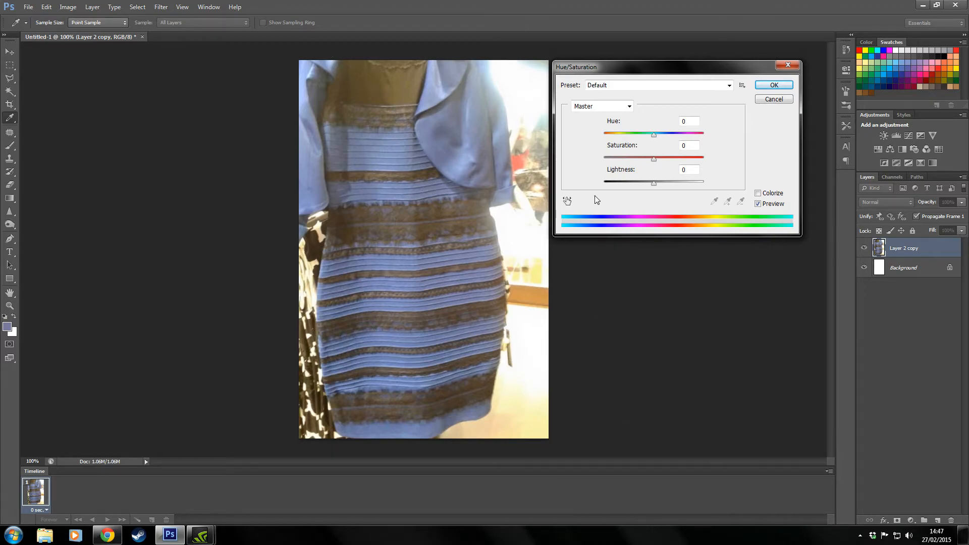
mouse_move(514, 315)
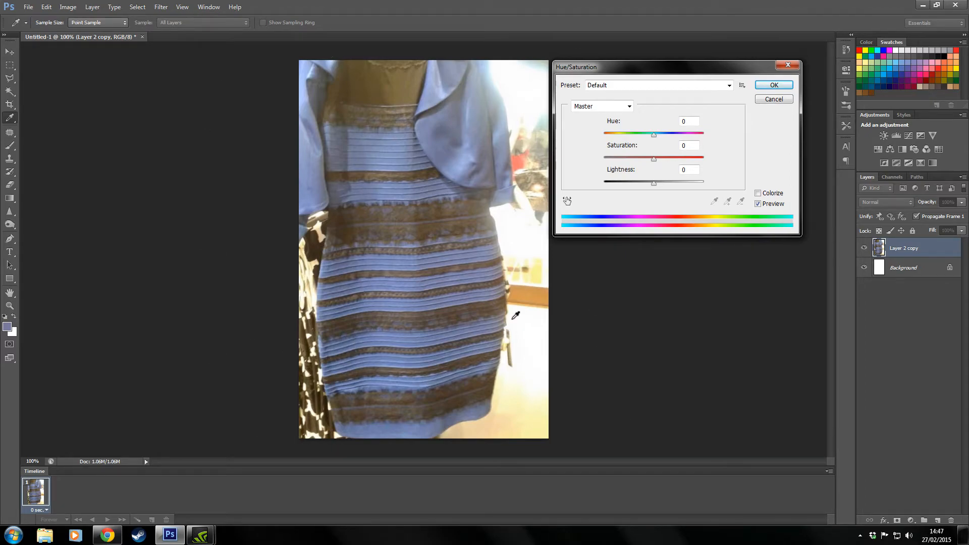
mouse_move(491, 213)
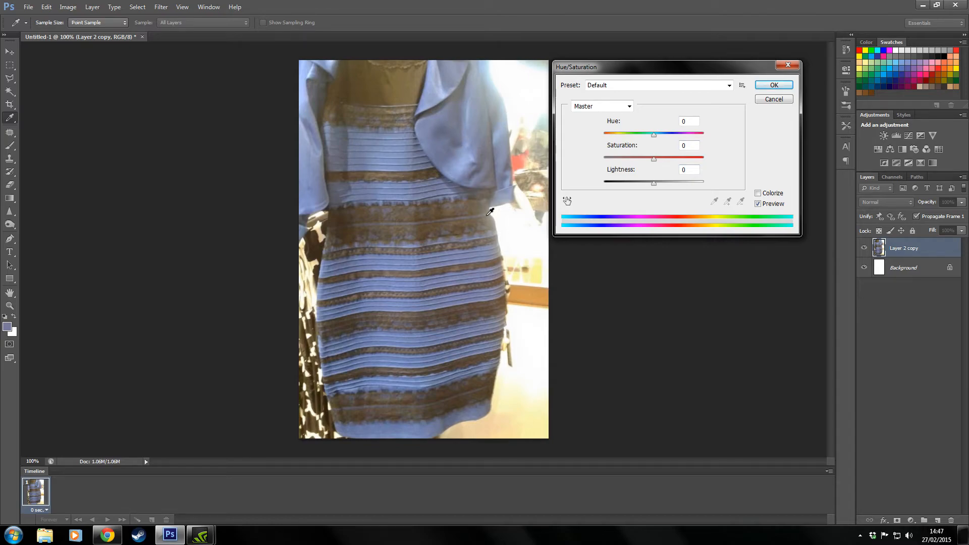
click(628, 106)
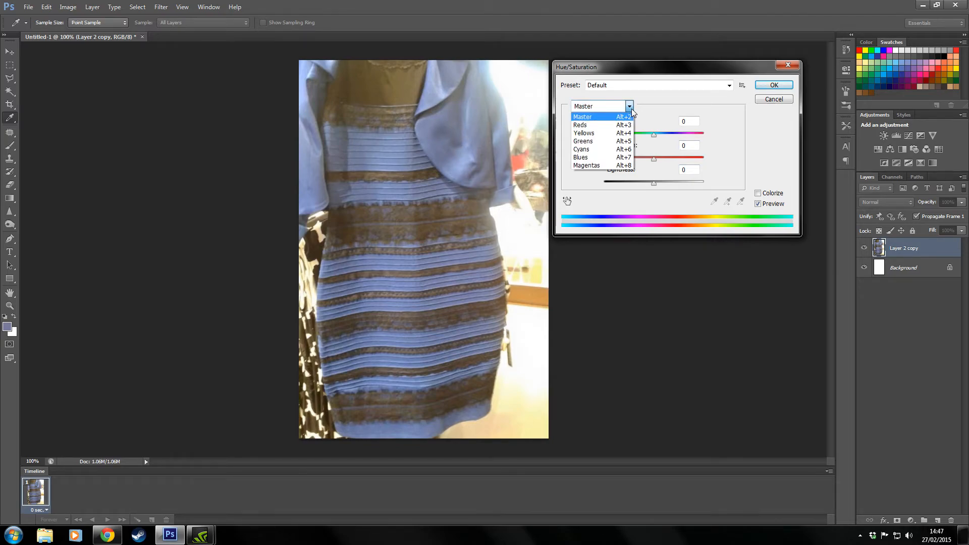
mouse_move(589, 165)
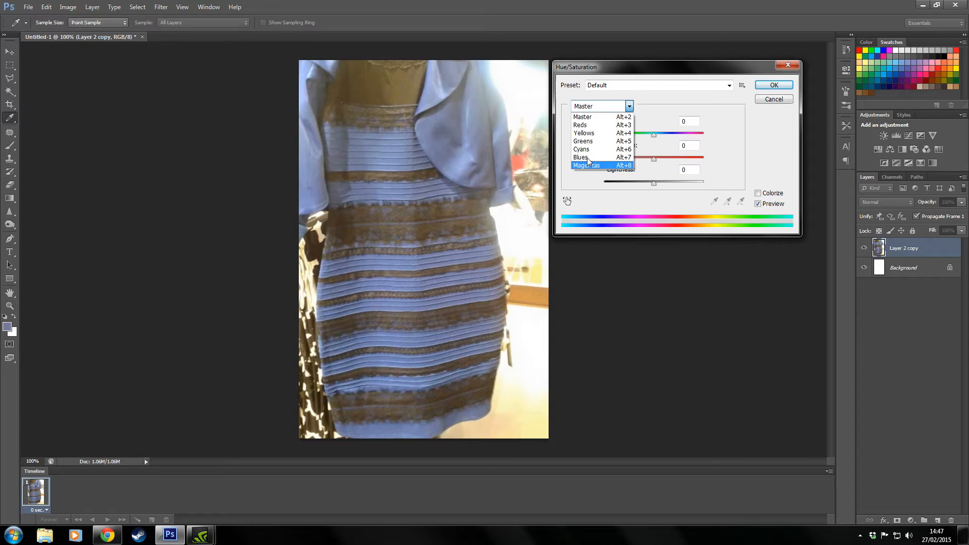
mouse_move(581, 117)
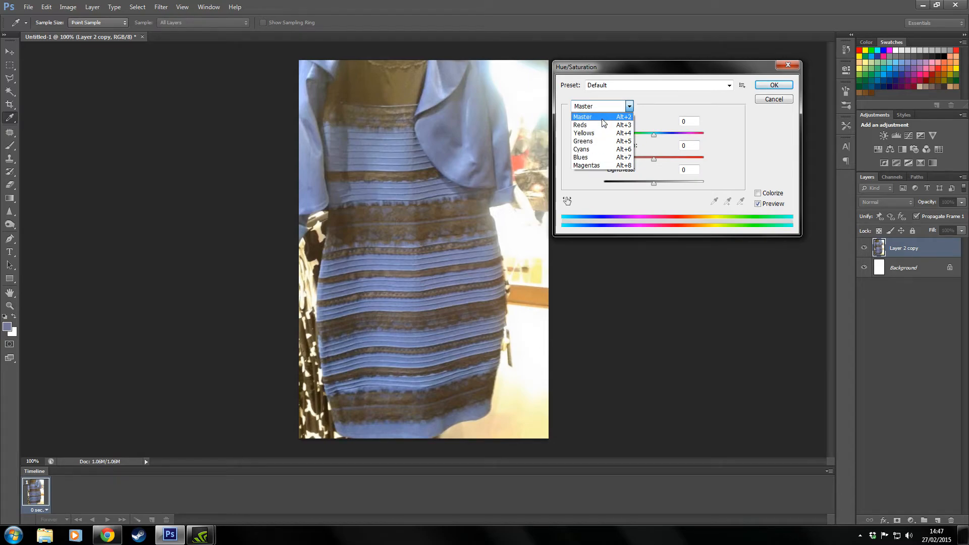
mouse_move(605, 125)
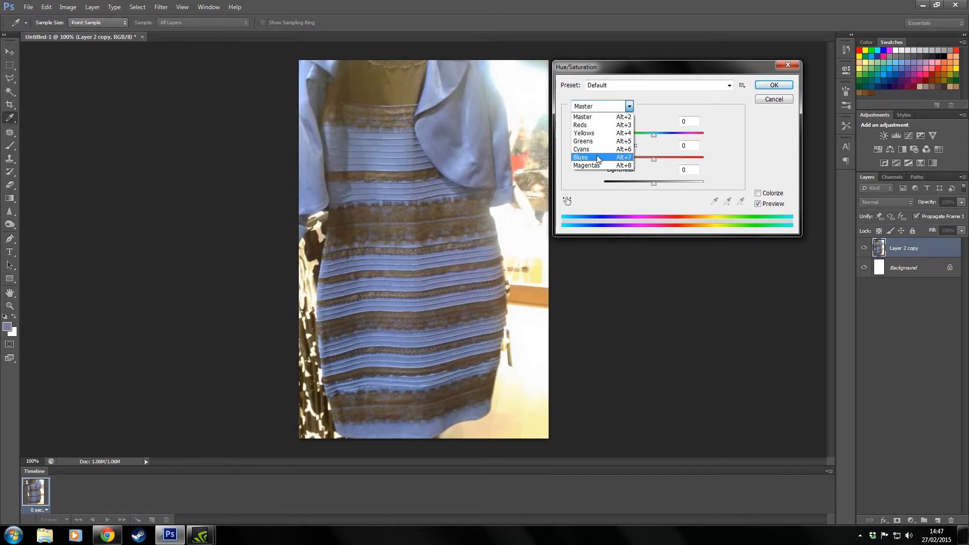
click(580, 157)
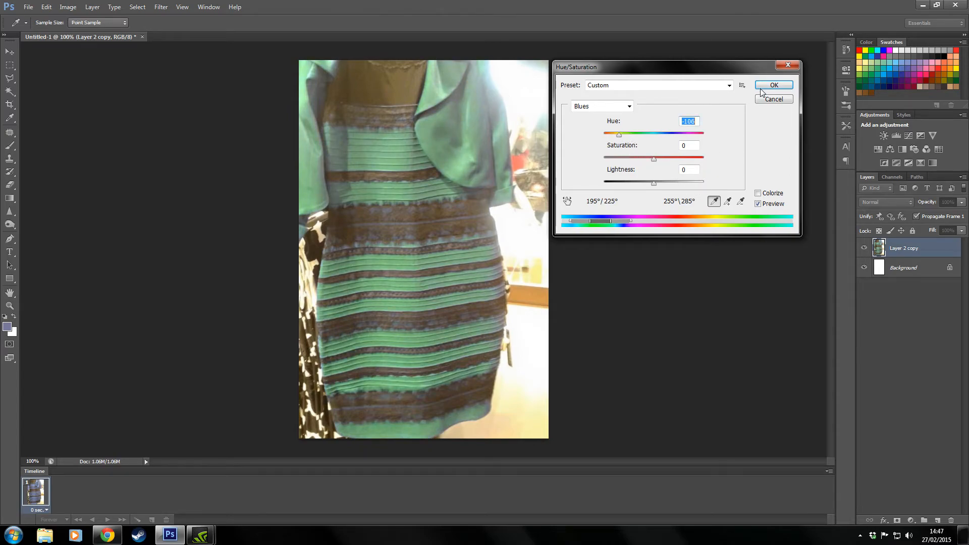
click(773, 85)
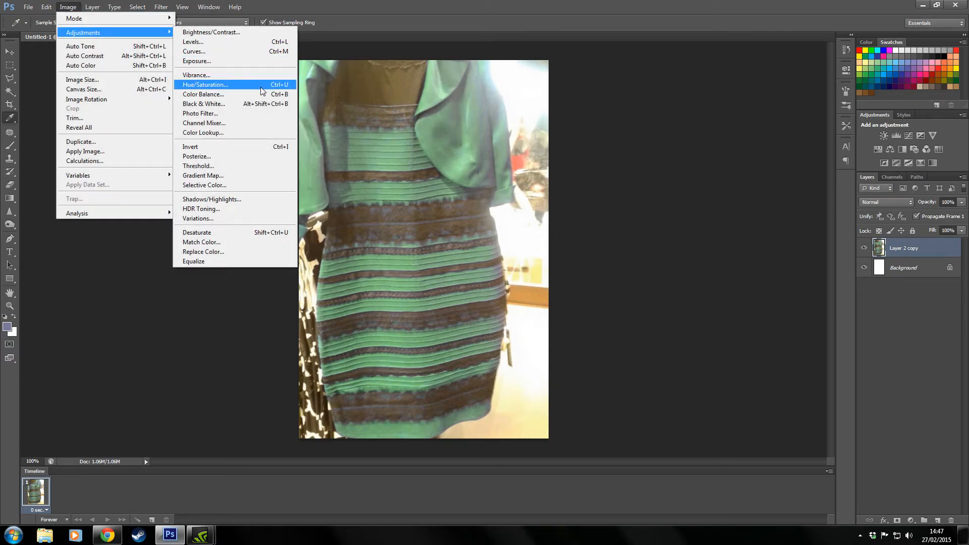
mouse_move(196, 60)
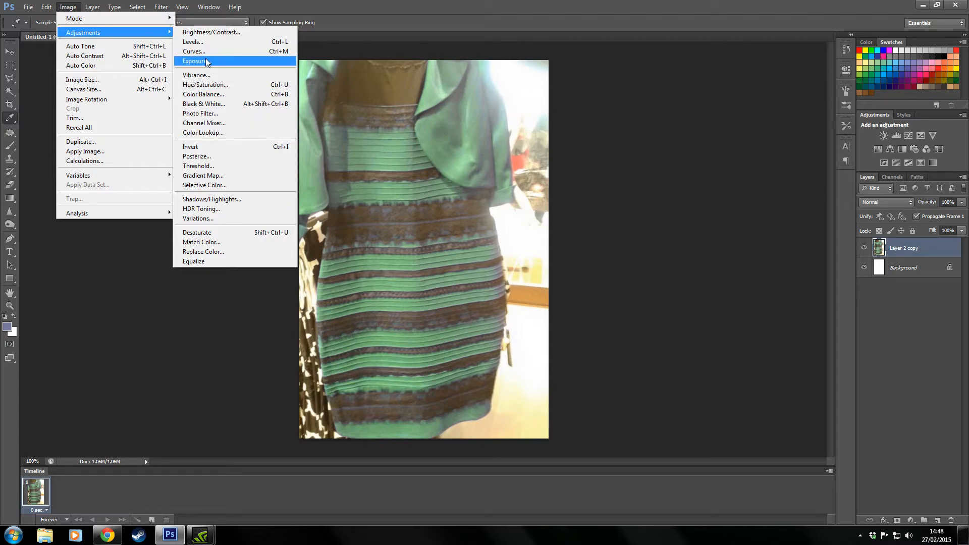
Apply an Exposure adjustment of +0.70 with Offset -0.3659.
click(195, 60)
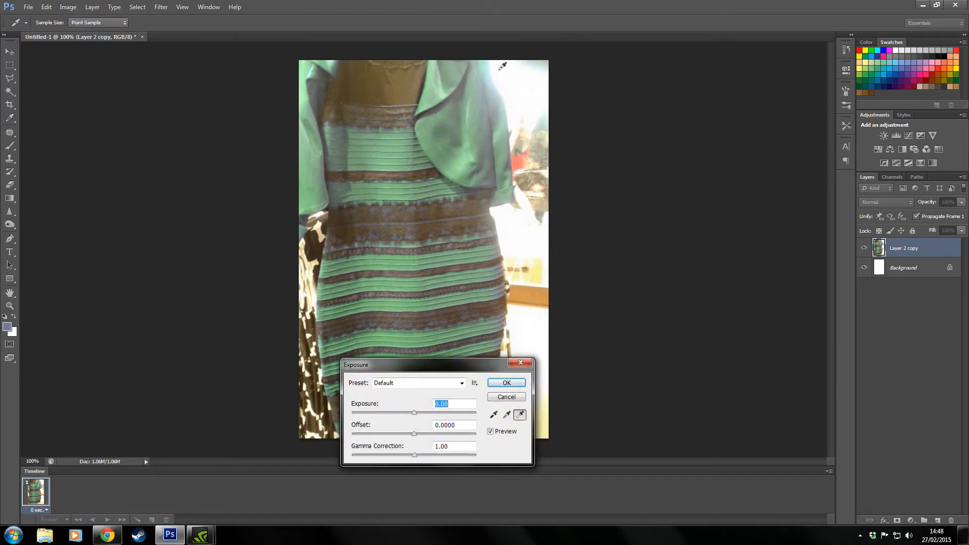
mouse_move(493, 70)
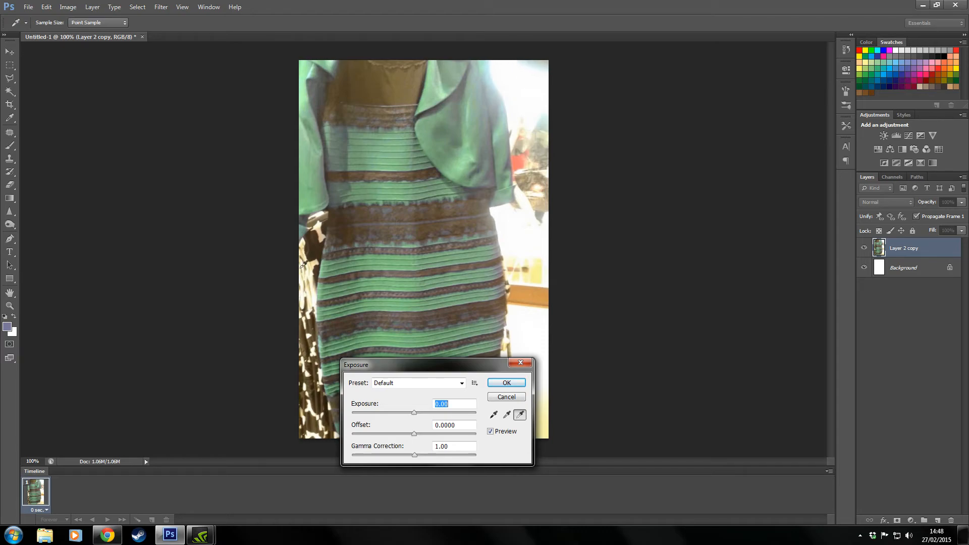
mouse_move(278, 176)
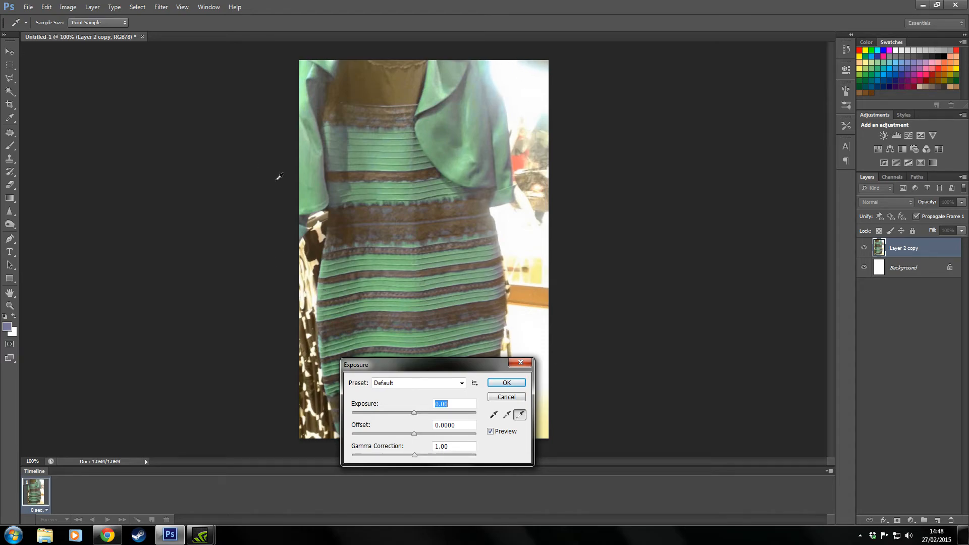
mouse_move(413, 410)
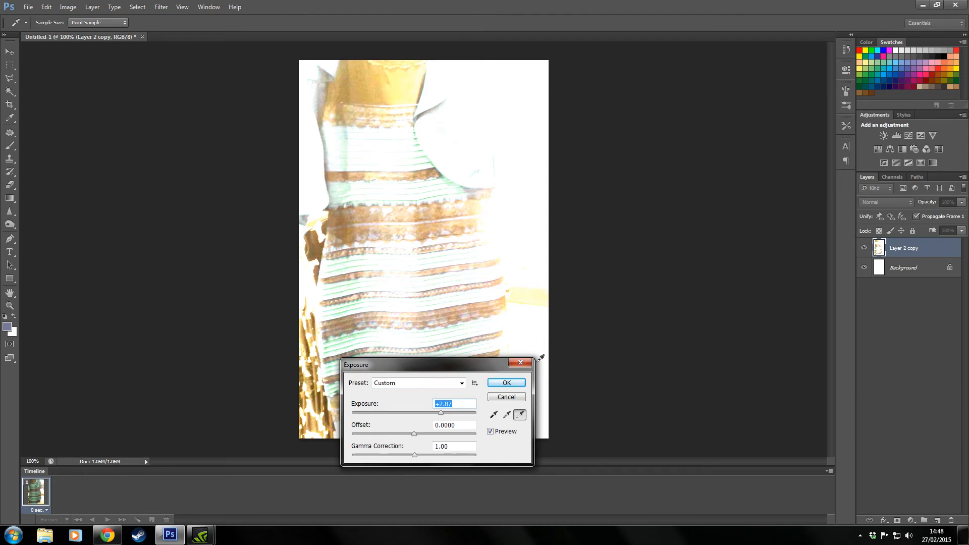
mouse_move(517, 195)
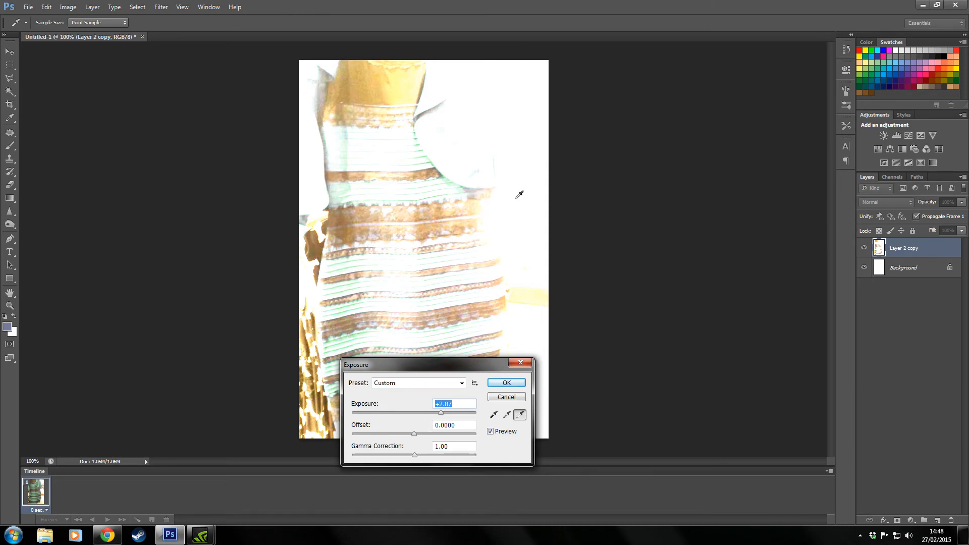
mouse_move(429, 429)
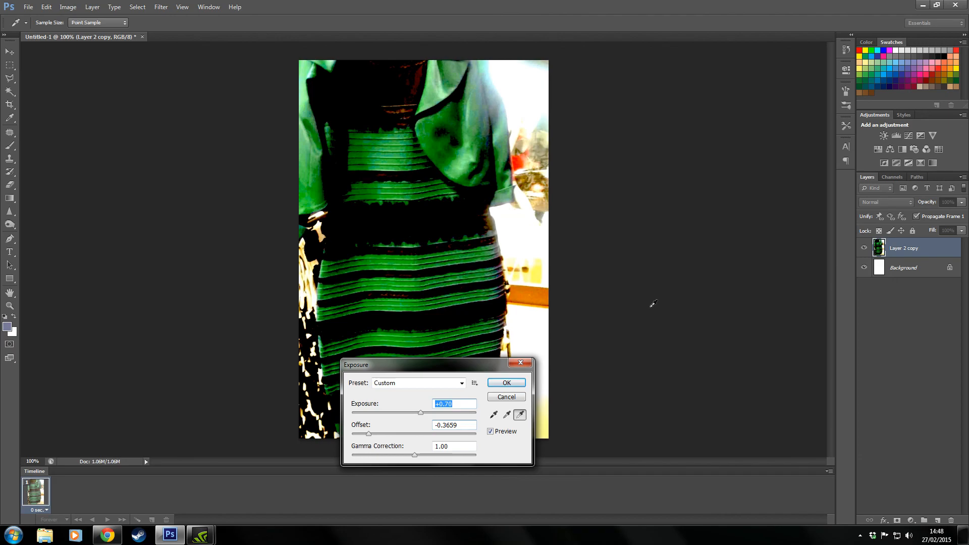
click(505, 382)
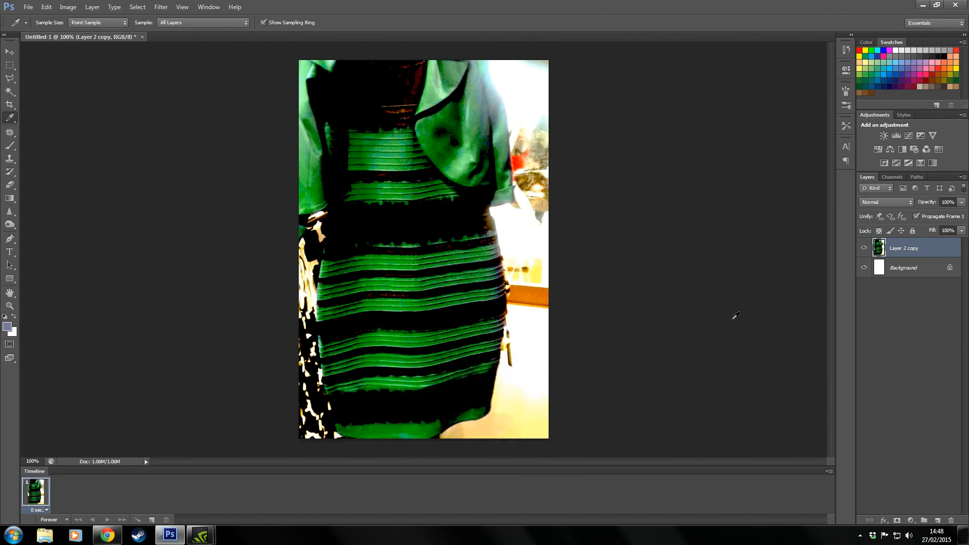